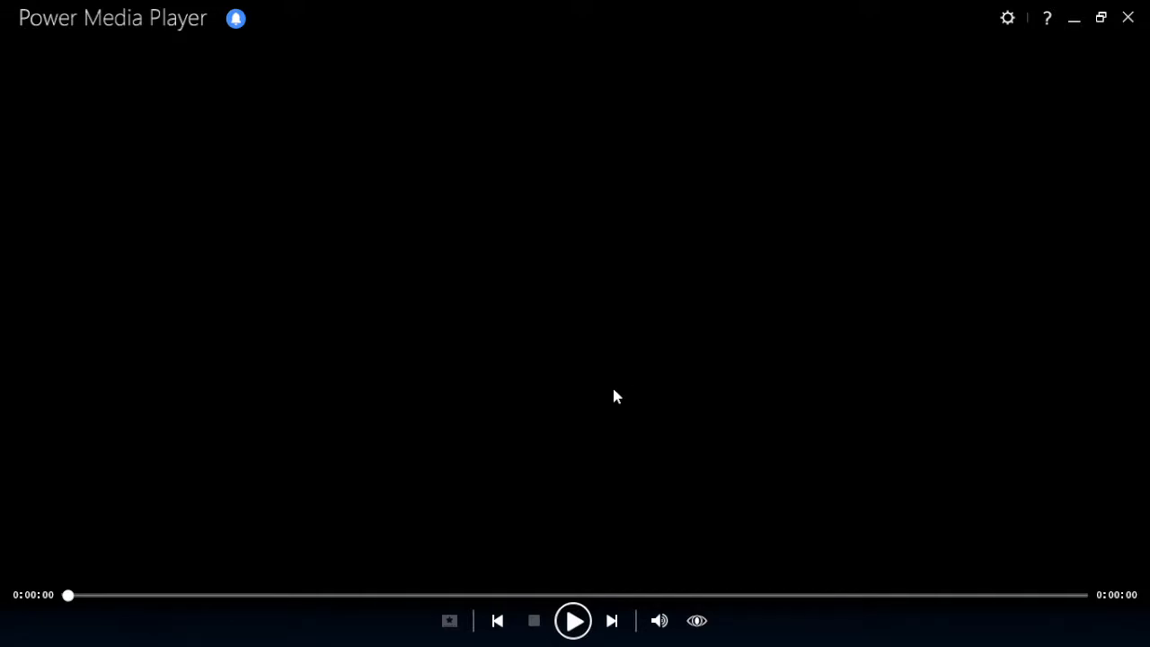
# Step: Start playback of the loaded clip so the elapsed time counts up from zero
pyautogui.click(571, 620)
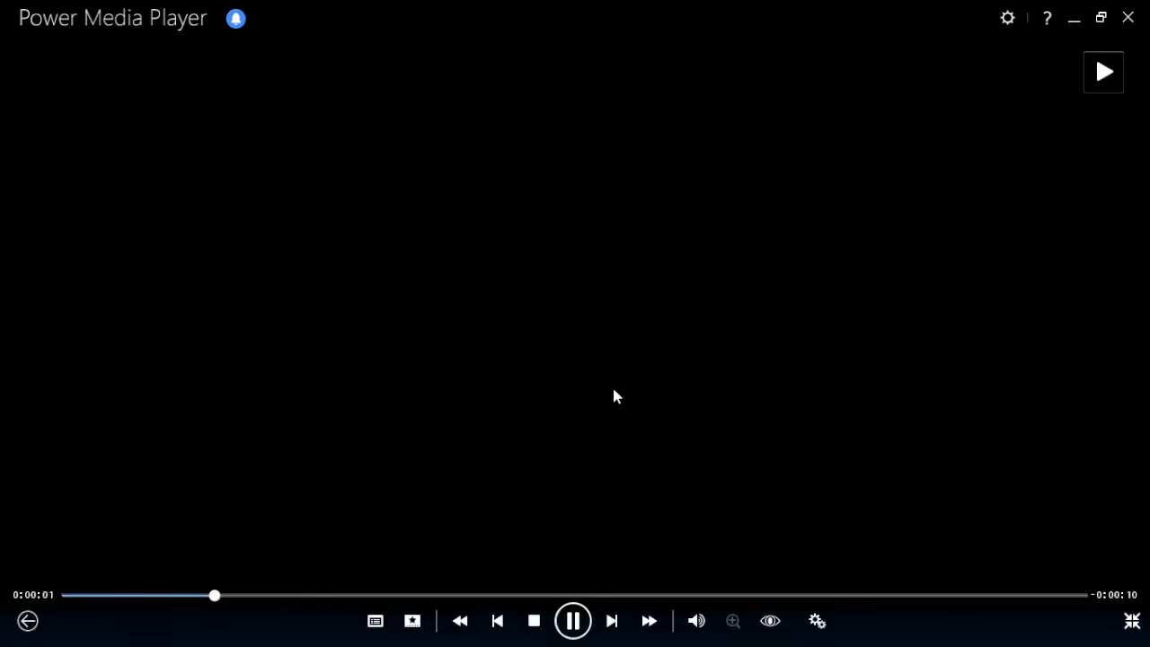